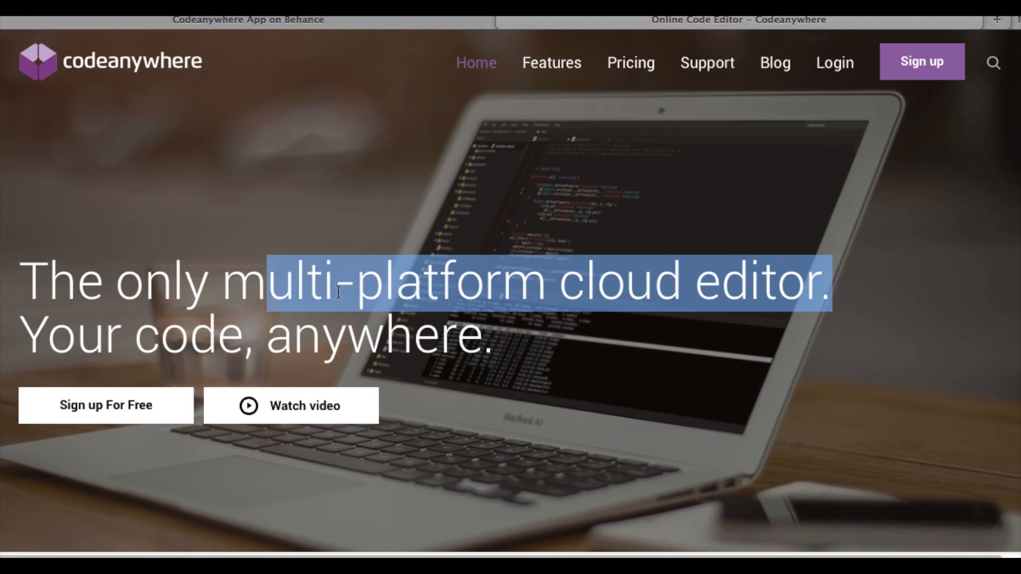
pyautogui.moveTo(245, 277)
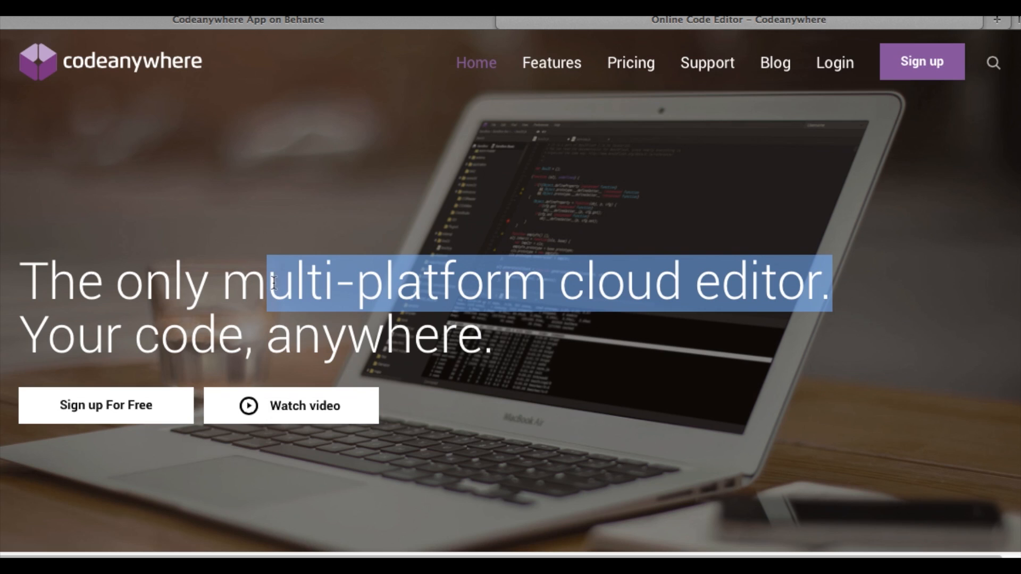
pyautogui.moveTo(218, 273)
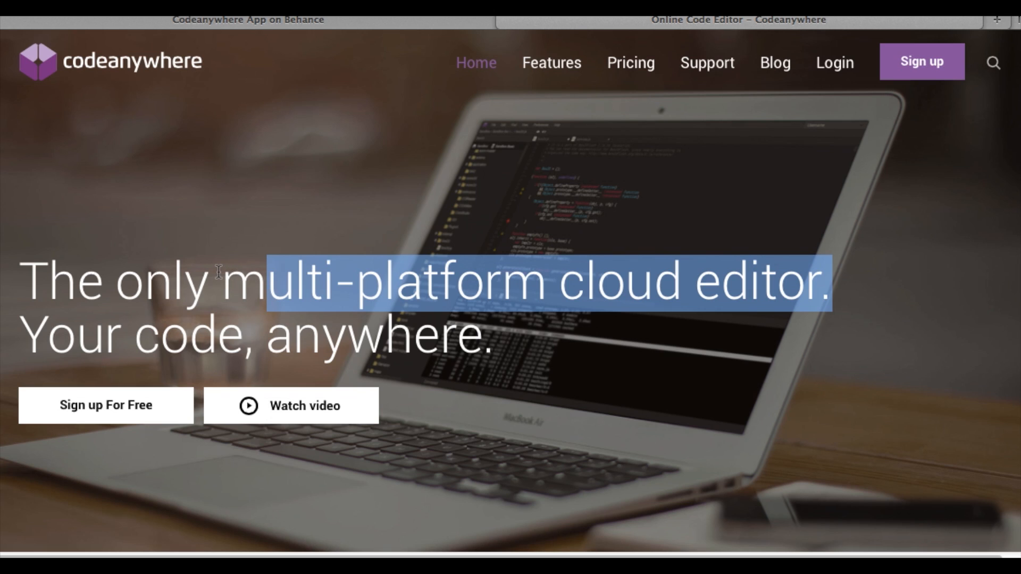
# Deselect the highlighted homepage headline by selecting the page background
pyautogui.click(274, 280)
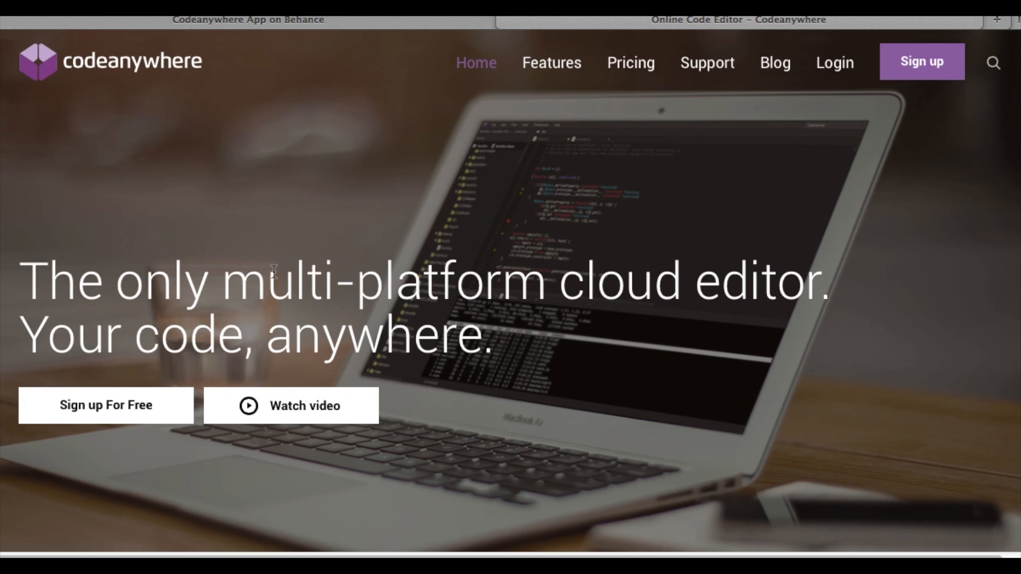
pyautogui.moveTo(503, 327)
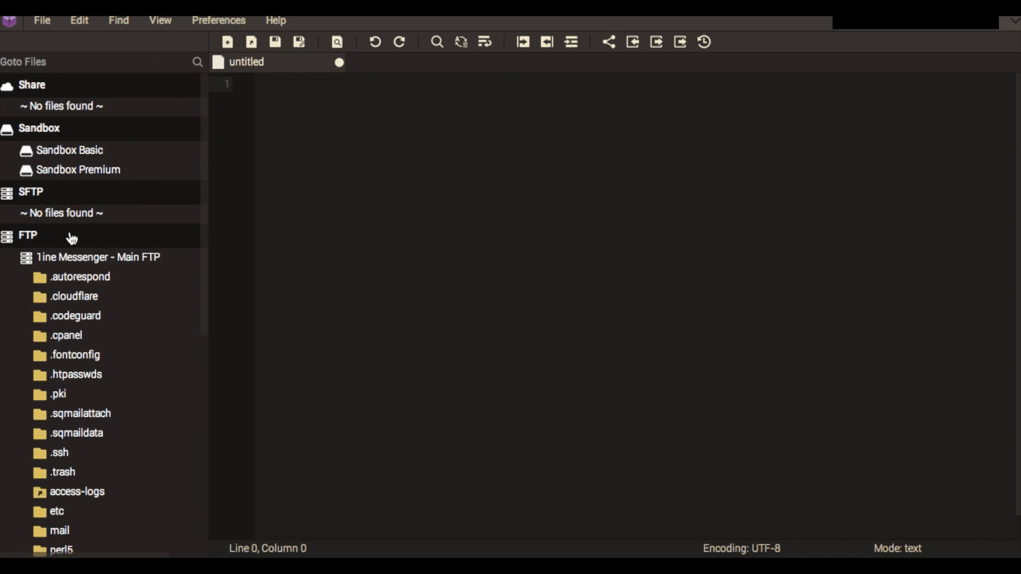
pyautogui.scroll(-3)
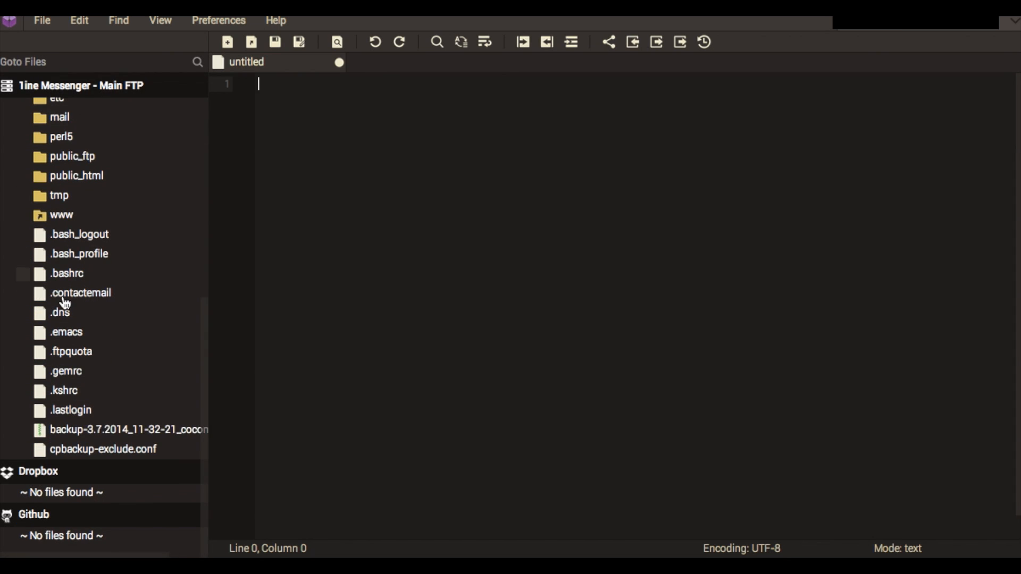
pyautogui.scroll(3)
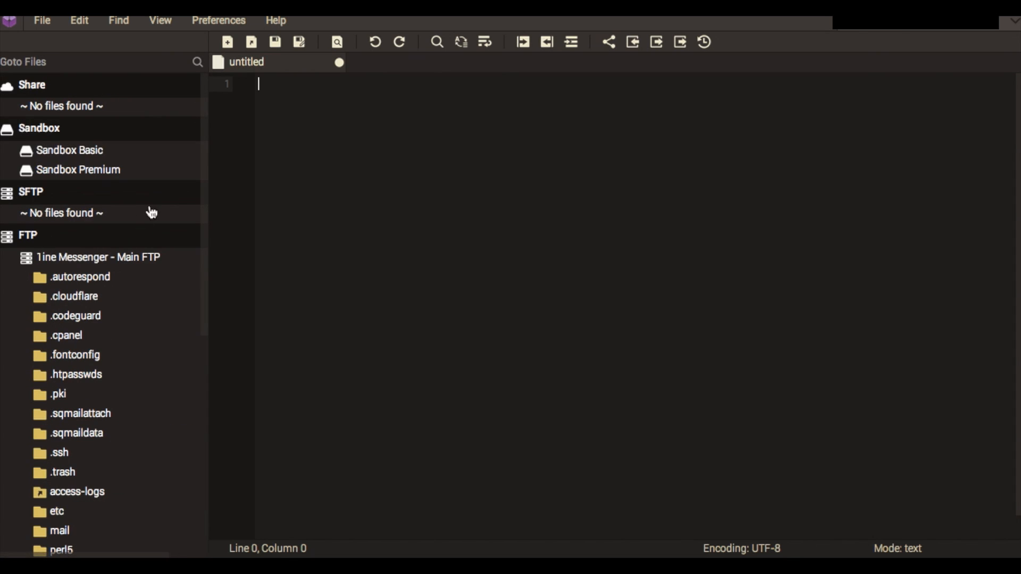
pyautogui.moveTo(177, 305)
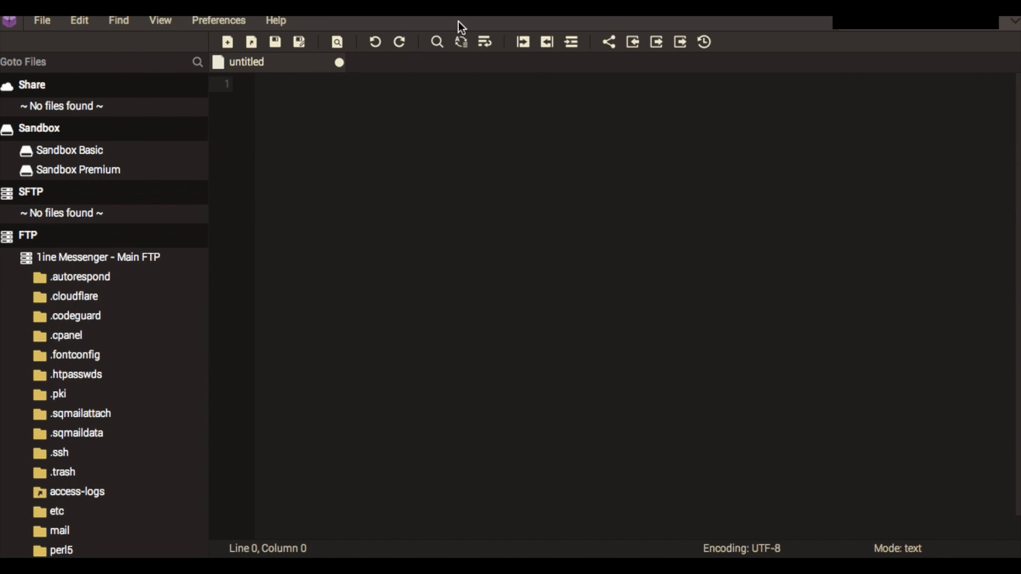
pyautogui.moveTo(345, 221)
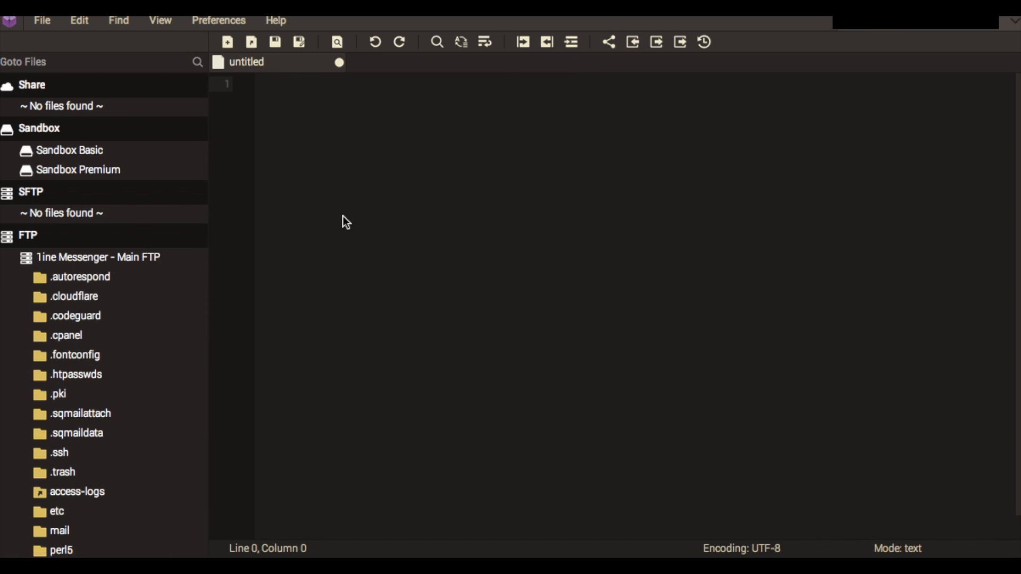
pyautogui.moveTo(334, 95)
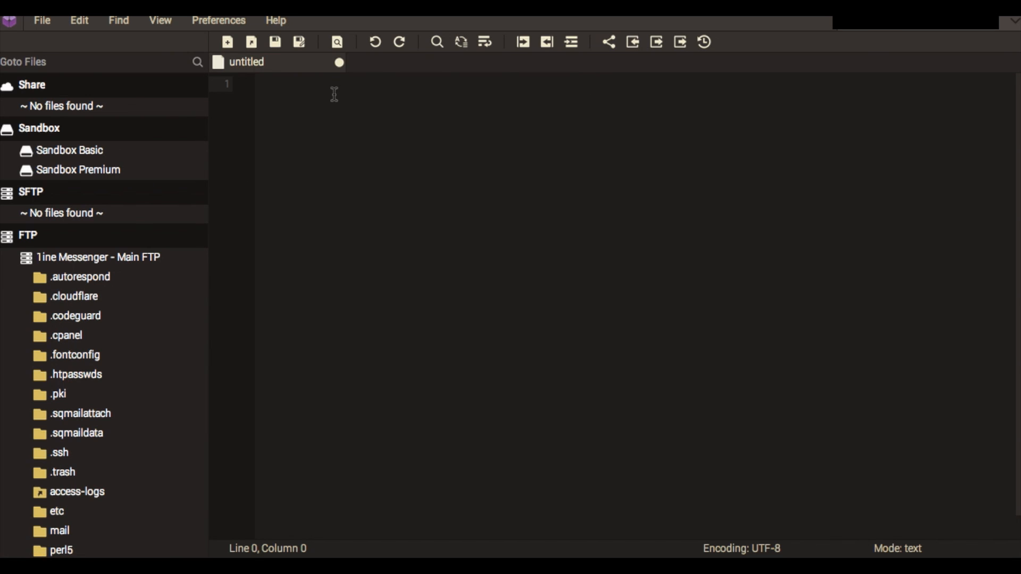
pyautogui.moveTo(473, 32)
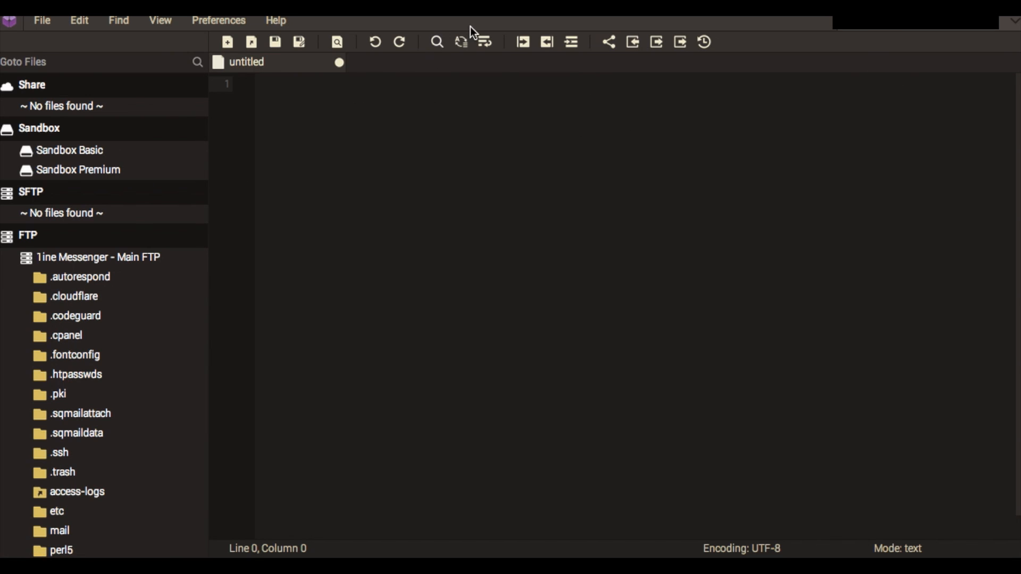
pyautogui.click(436, 41)
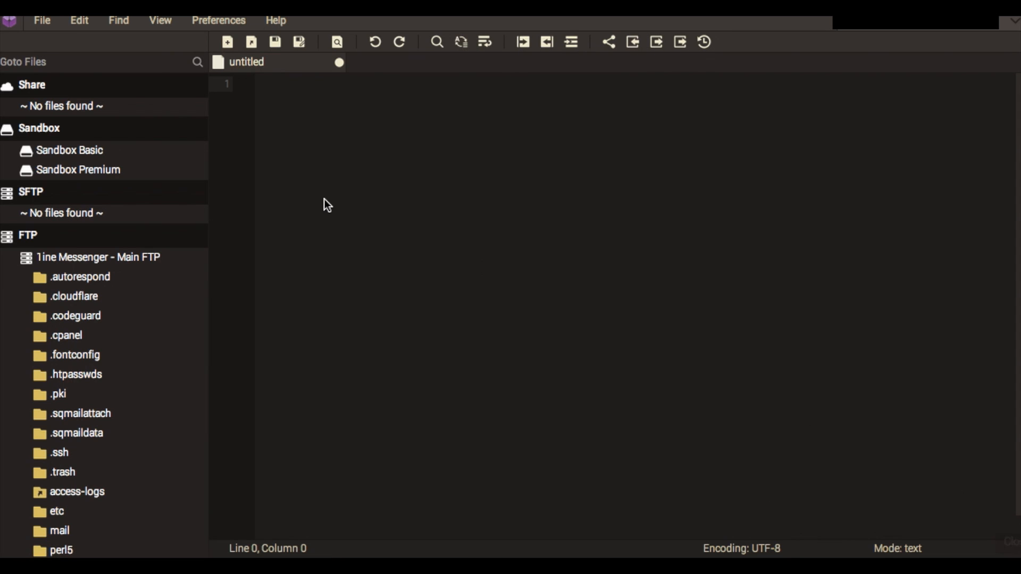
pyautogui.click(42, 20)
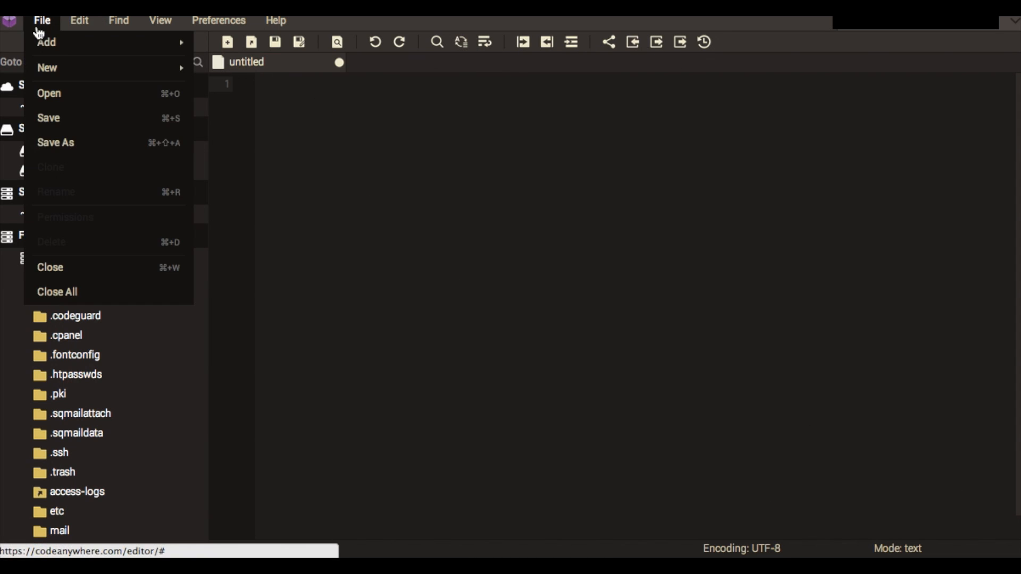
pyautogui.click(79, 20)
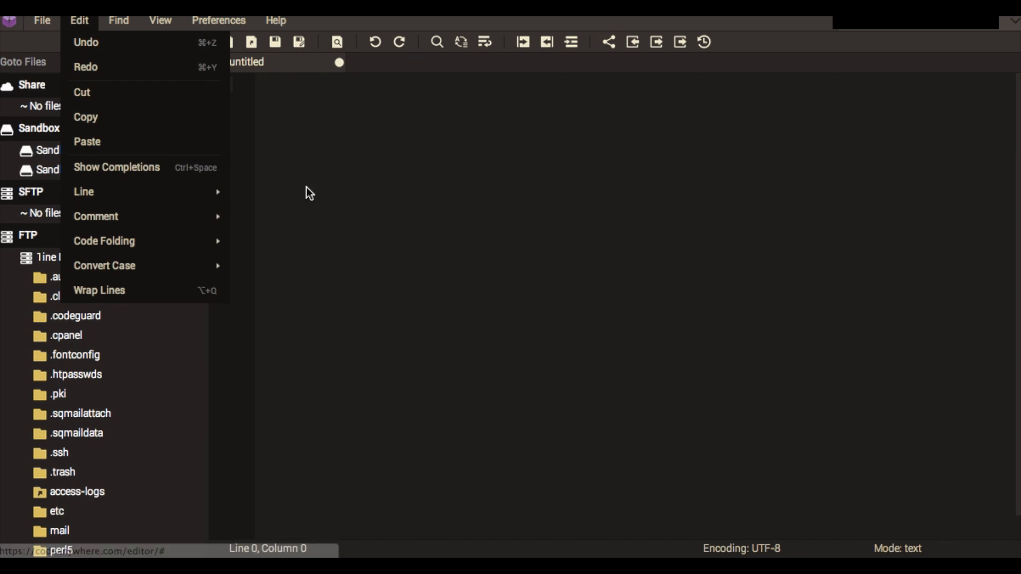
pyautogui.click(309, 192)
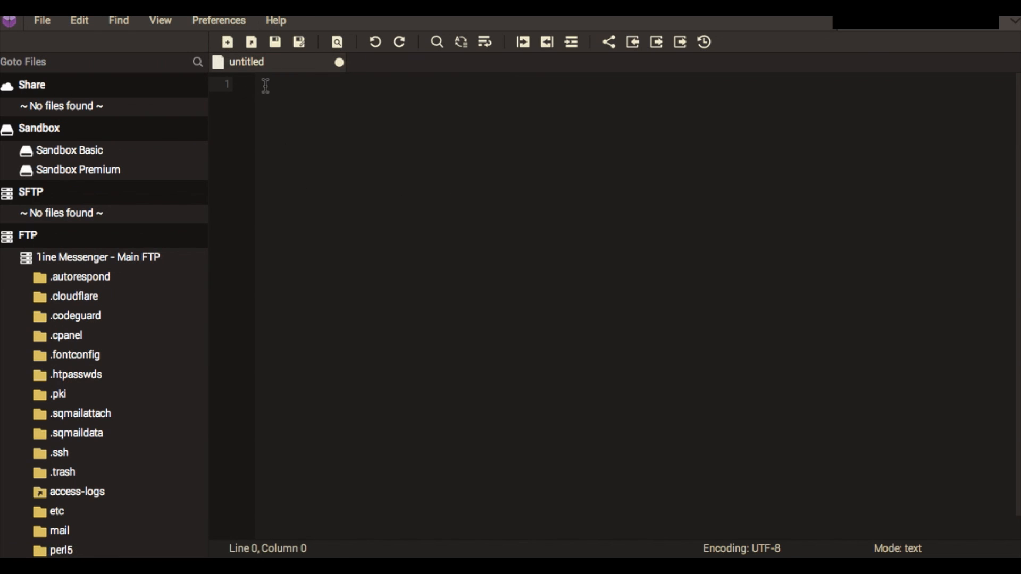
pyautogui.click(267, 85)
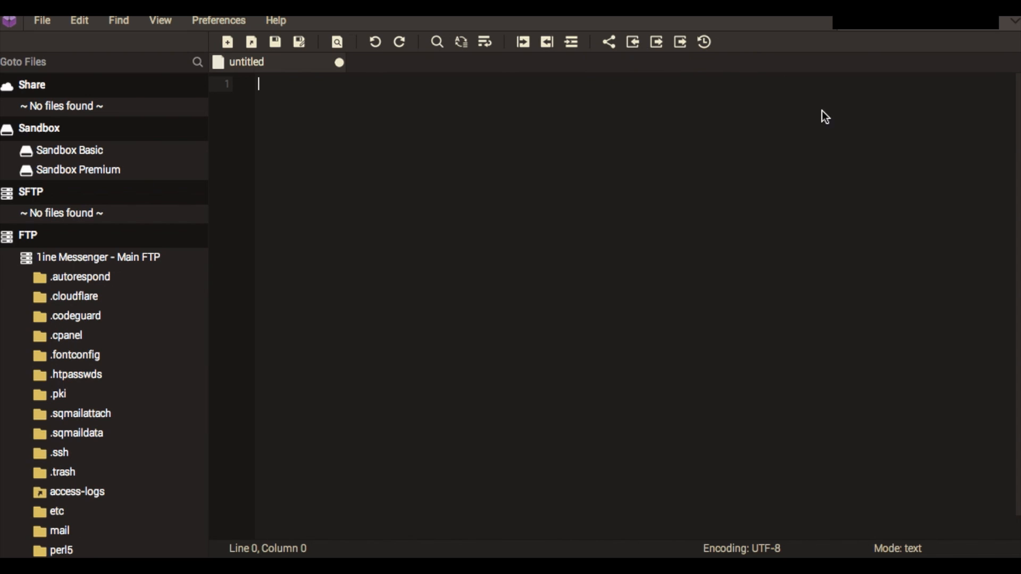
pyautogui.moveTo(837, 280)
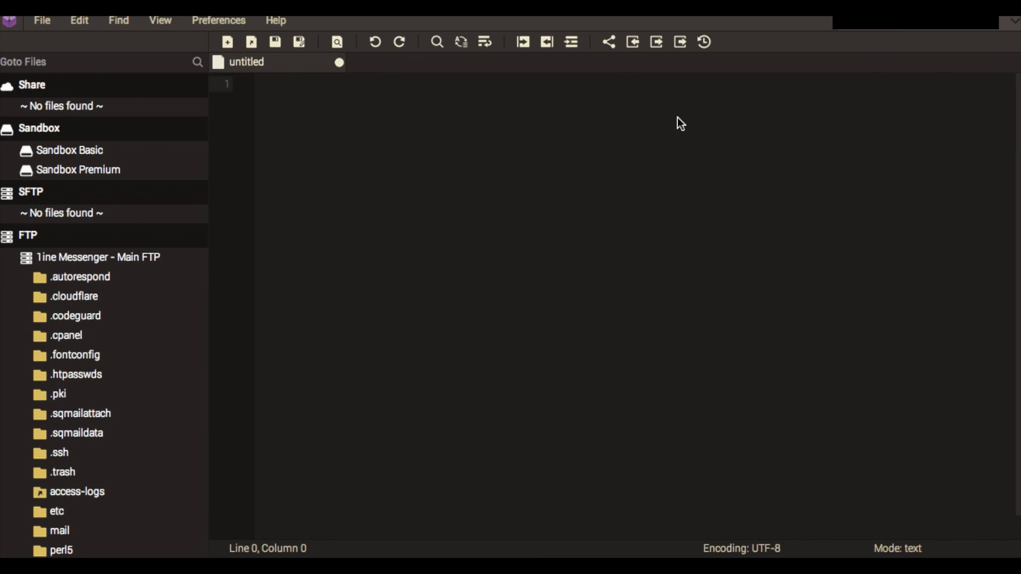
pyautogui.moveTo(368, 173)
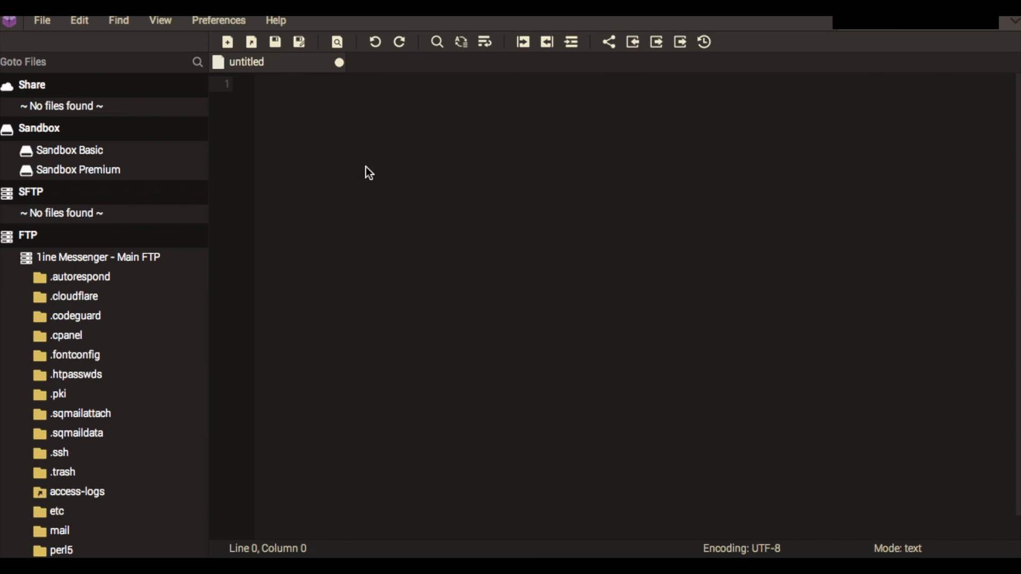
pyautogui.moveTo(333, 104)
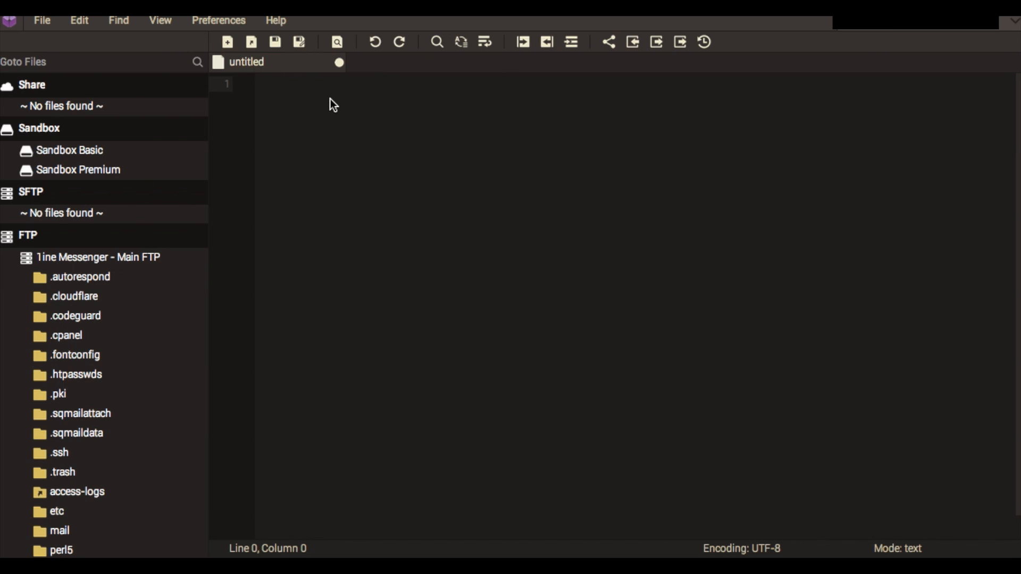
# Write "<b> Hello TechRAM Viewers </b>" on line 1 and select the line
pyautogui.write('<')
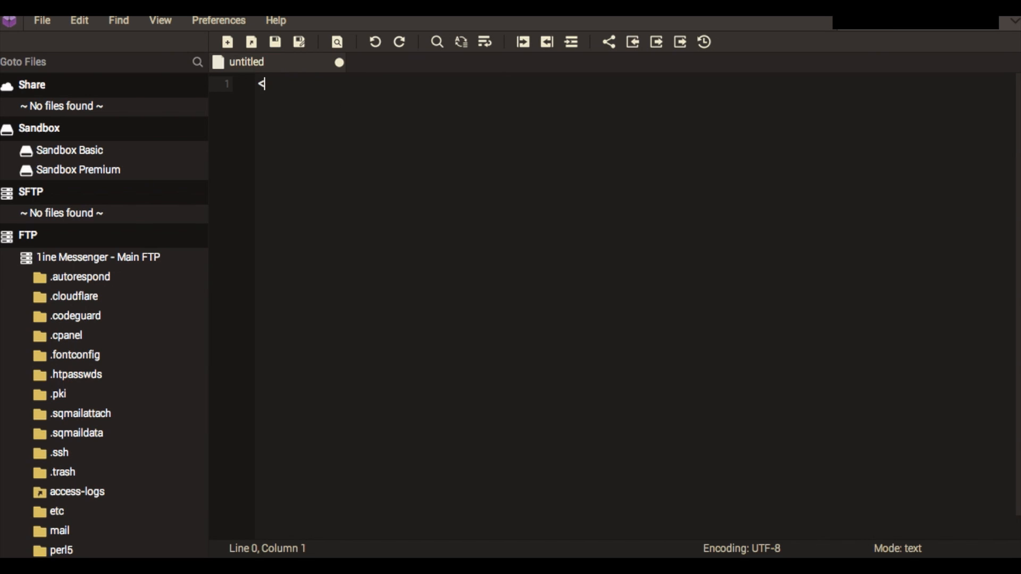
pyautogui.write('b>')
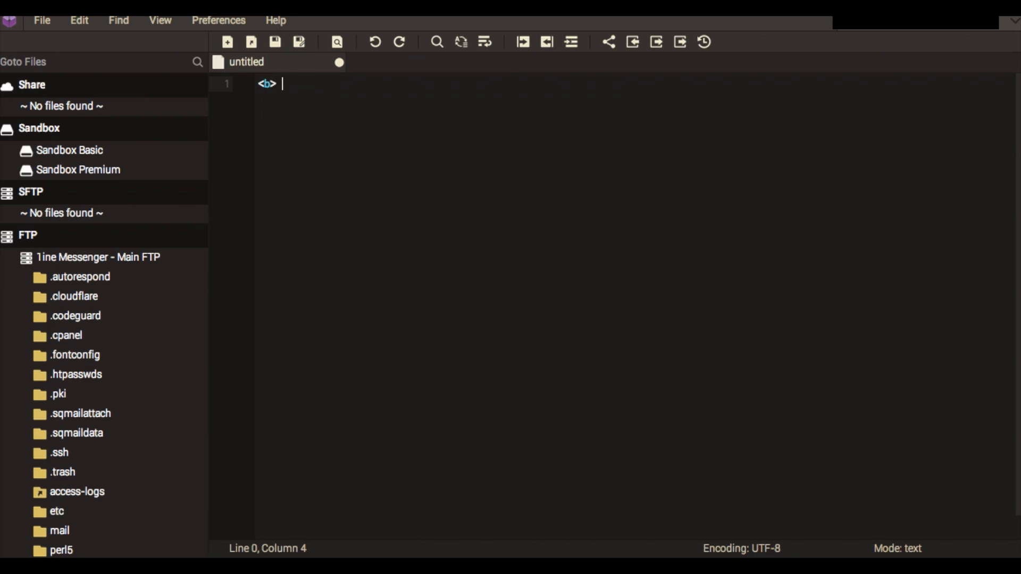
pyautogui.write('Hello')
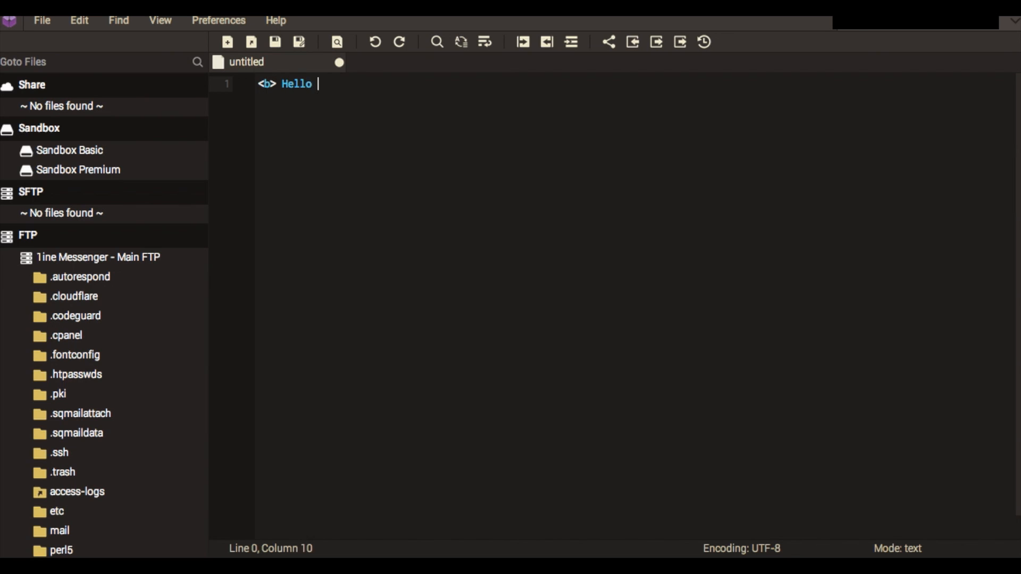
pyautogui.write('Tech Ram')
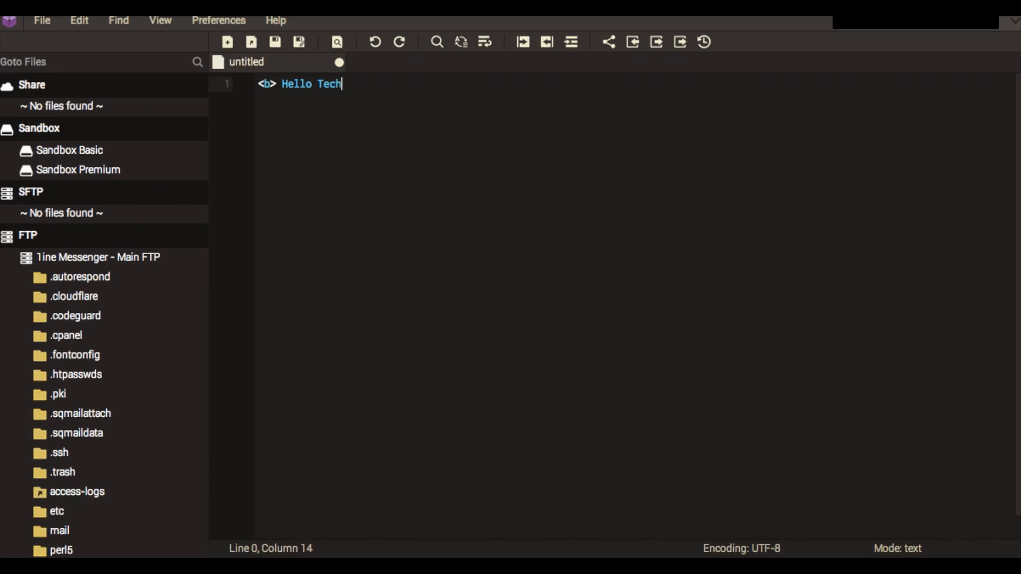
pyautogui.write('RAM Viewers <')
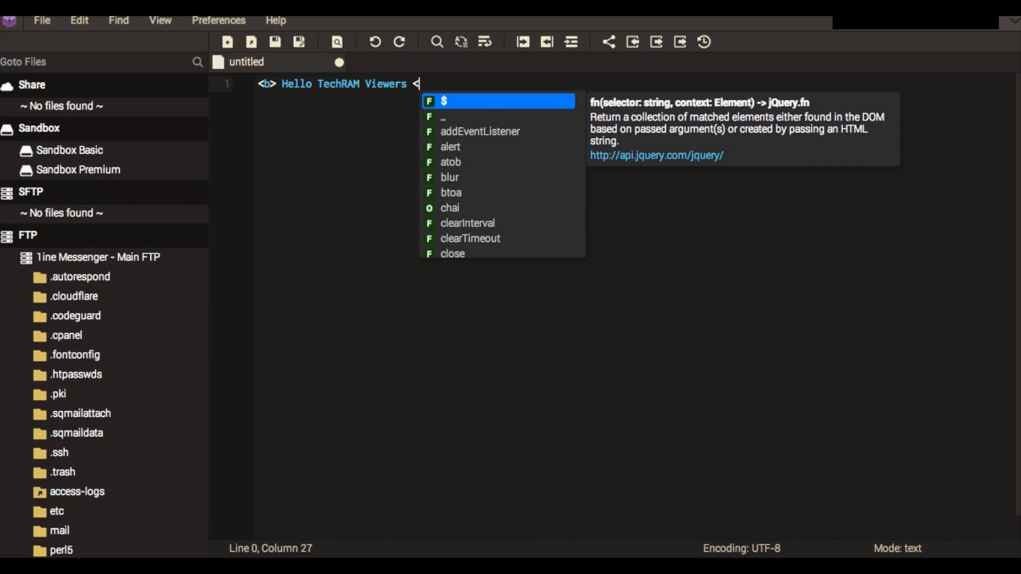
pyautogui.write('/b>')
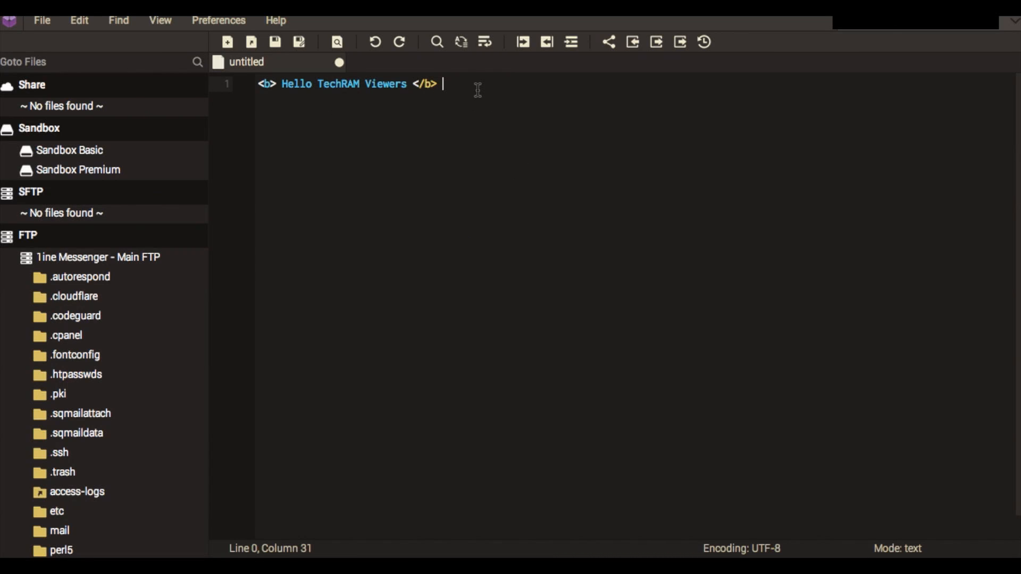
pyautogui.click(329, 83)
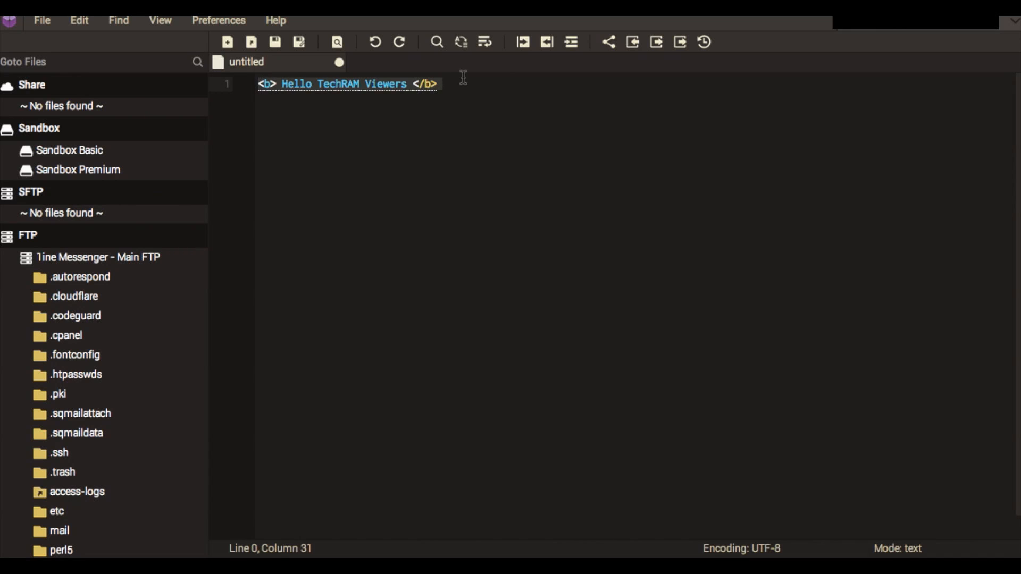
pyautogui.moveTo(299, 42)
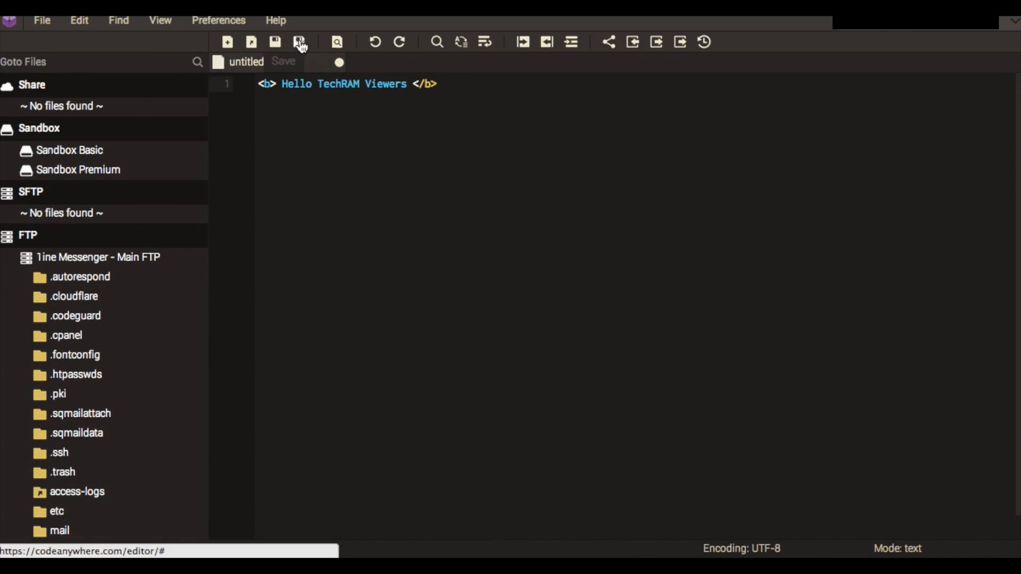
# Abandon saving the untitled file, then go to the website's Pricing page
pyautogui.click(298, 42)
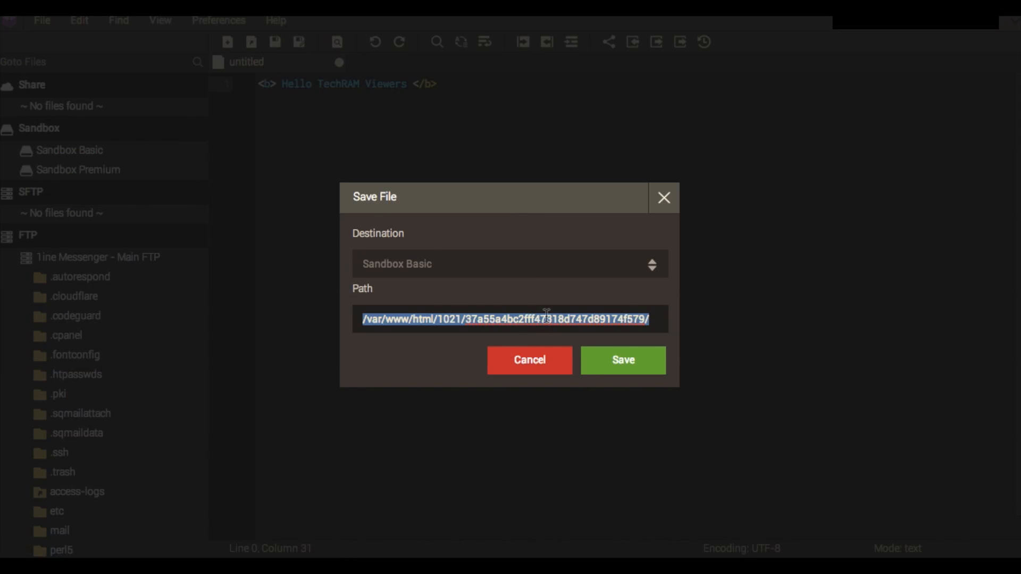
pyautogui.click(491, 264)
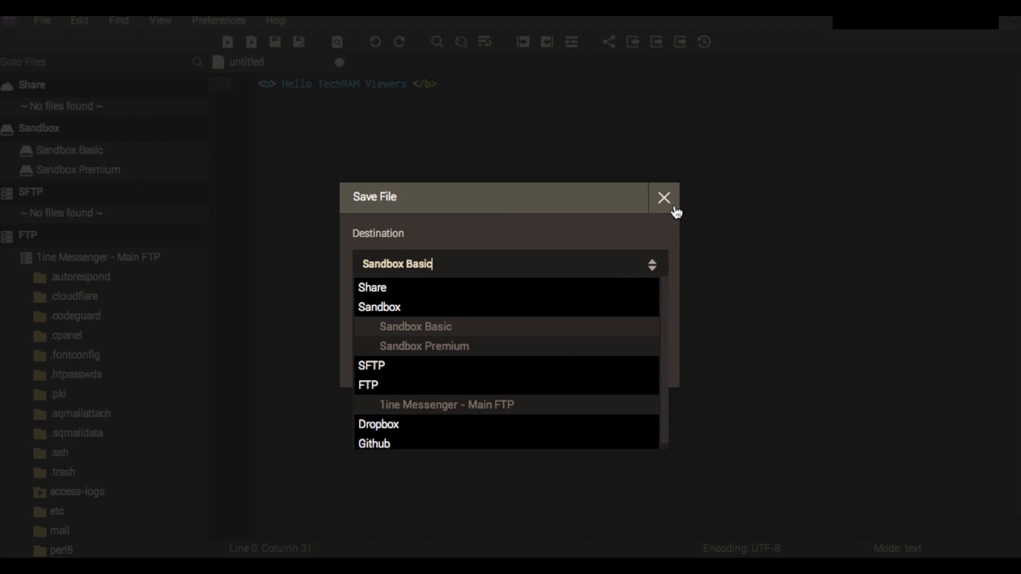
pyautogui.click(664, 198)
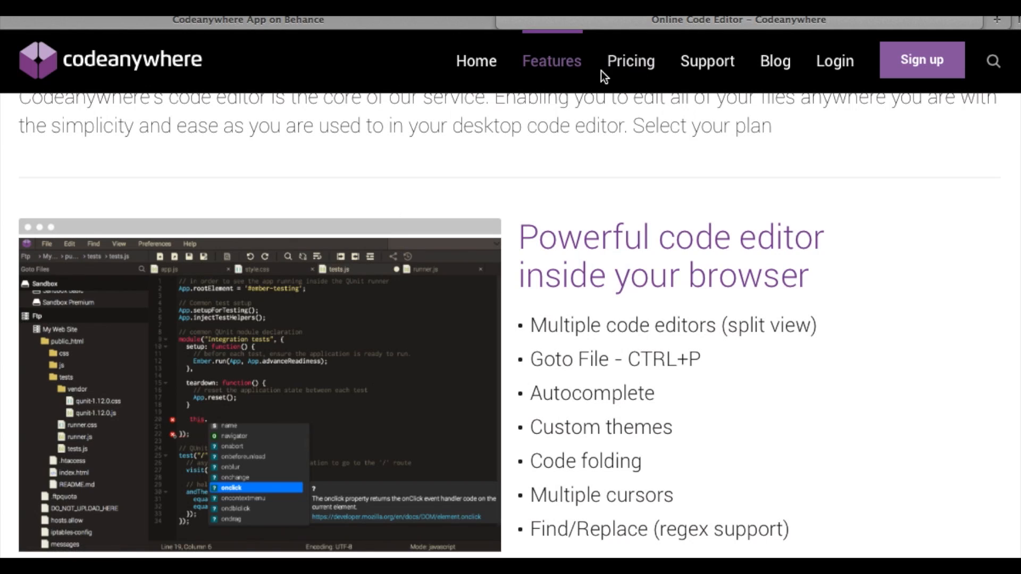
pyautogui.moveTo(365, 218)
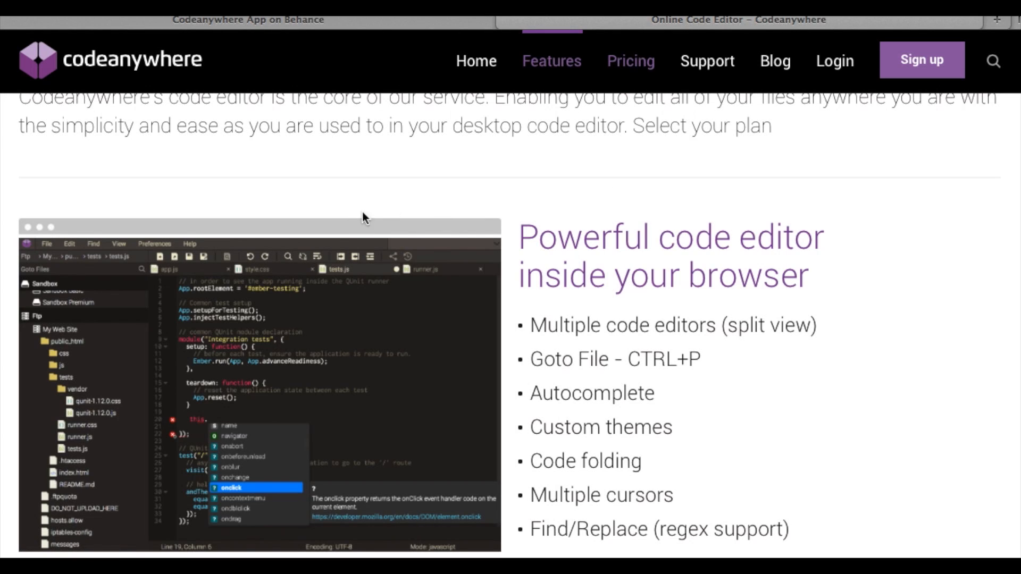
pyautogui.click(630, 61)
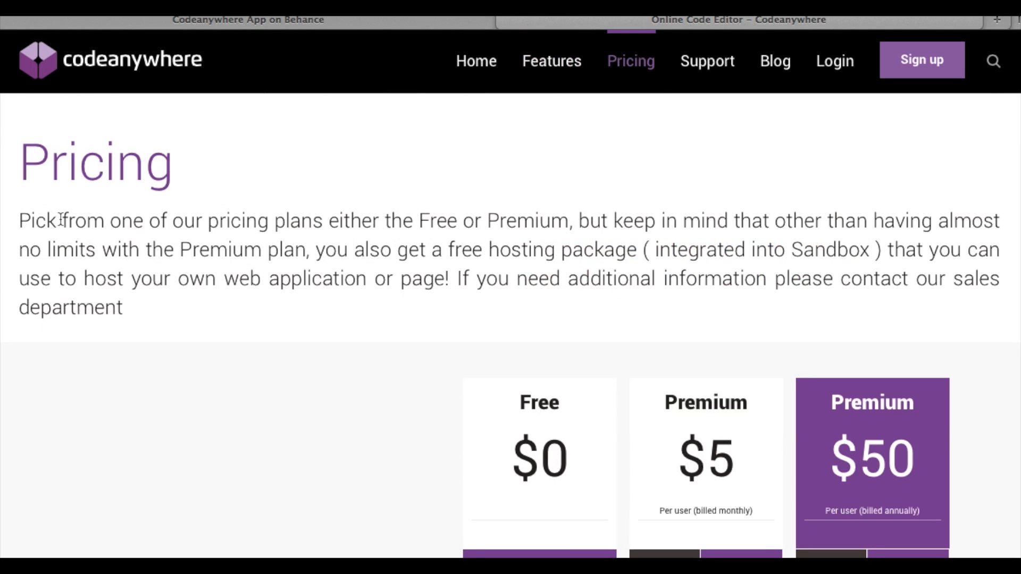
pyautogui.scroll(-3)
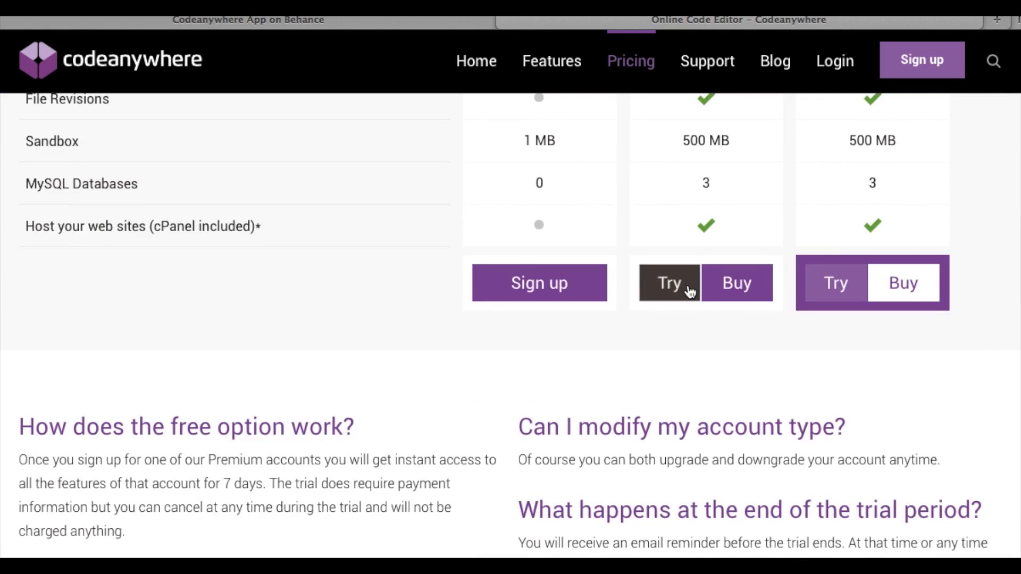
pyautogui.scroll(3)
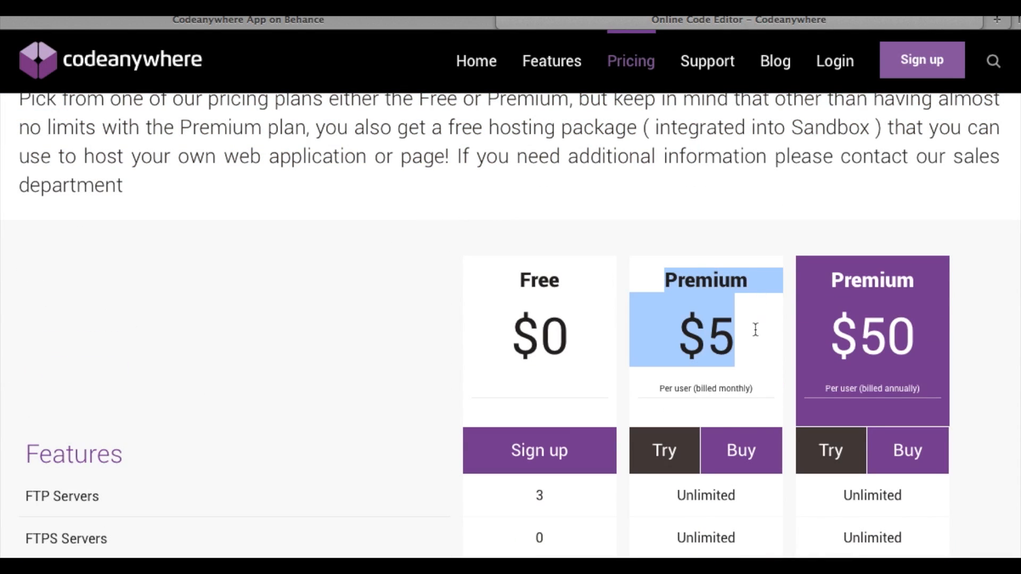
pyautogui.scroll(-3)
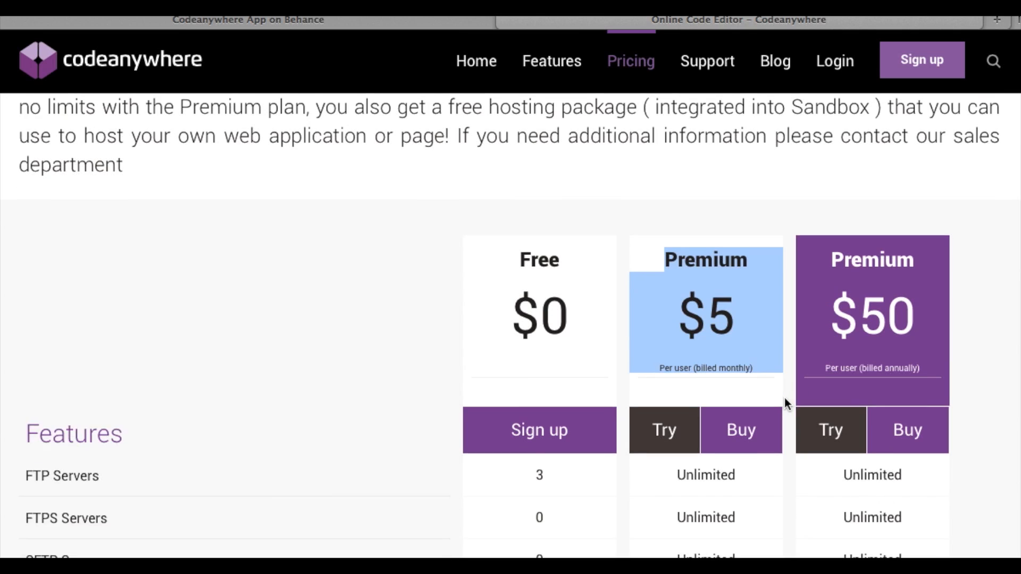
pyautogui.scroll(-3)
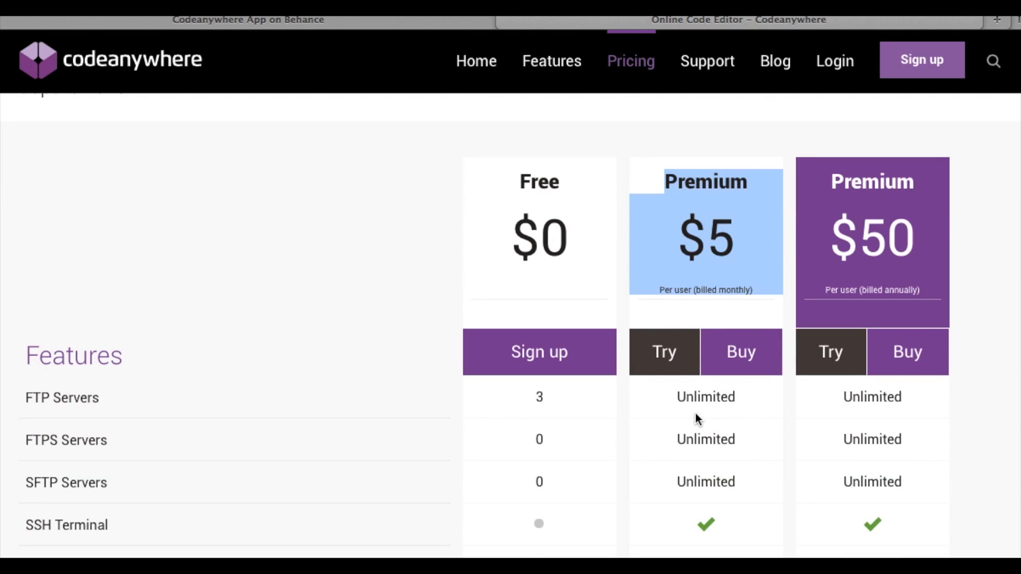
pyautogui.moveTo(14, 500)
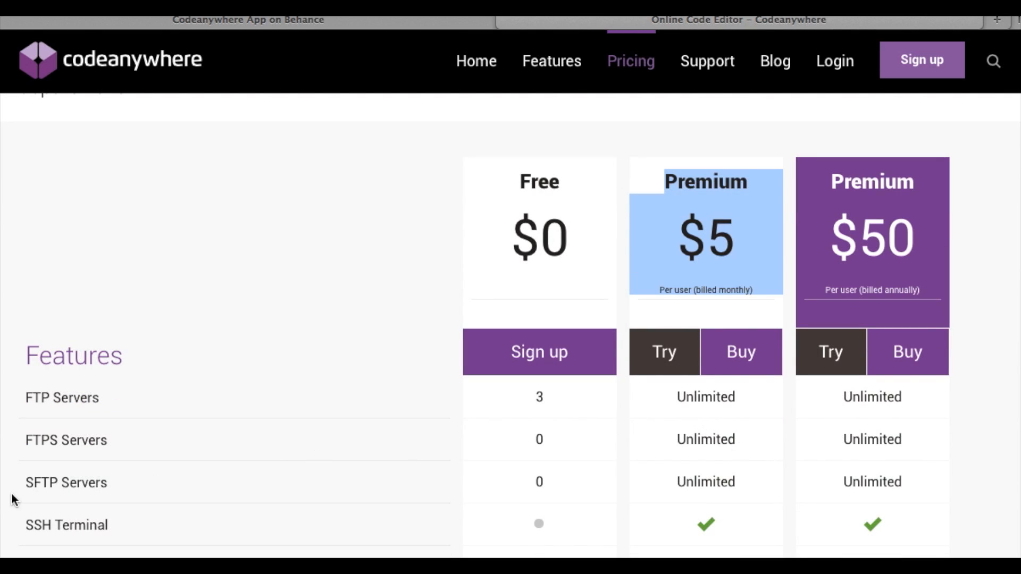
pyautogui.doubleClick(66, 481)
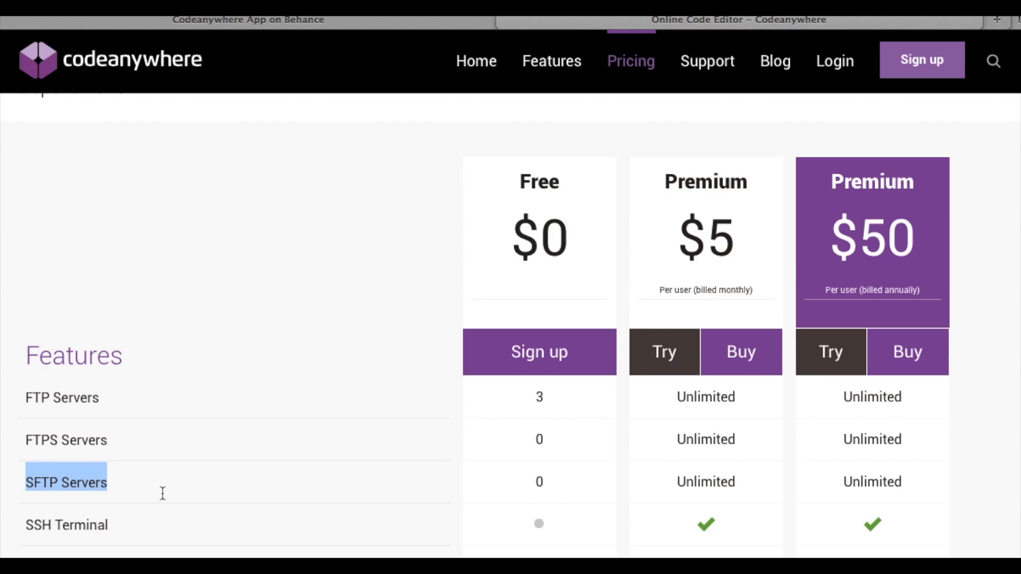
pyautogui.moveTo(448, 482)
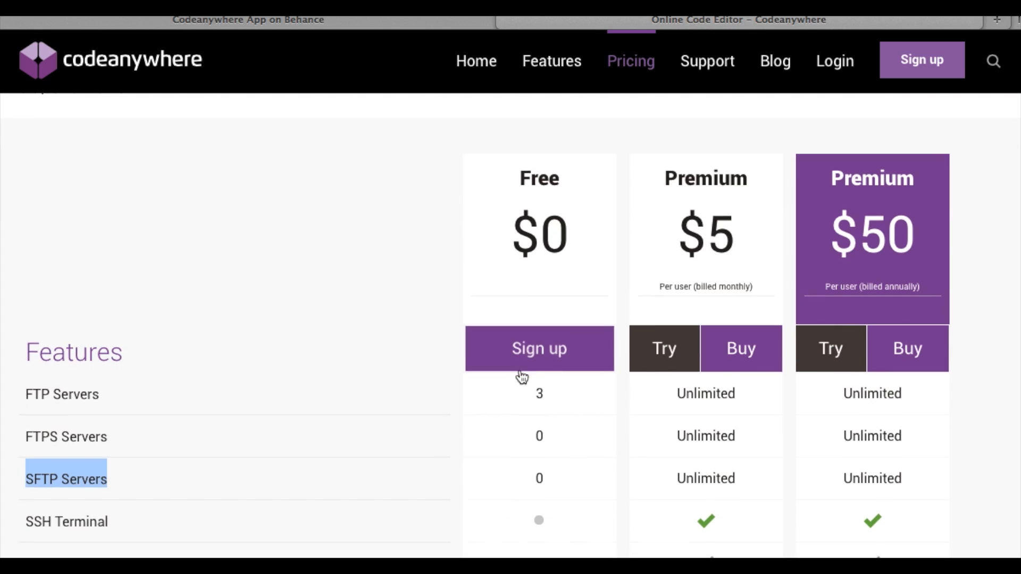
pyautogui.scroll(-3)
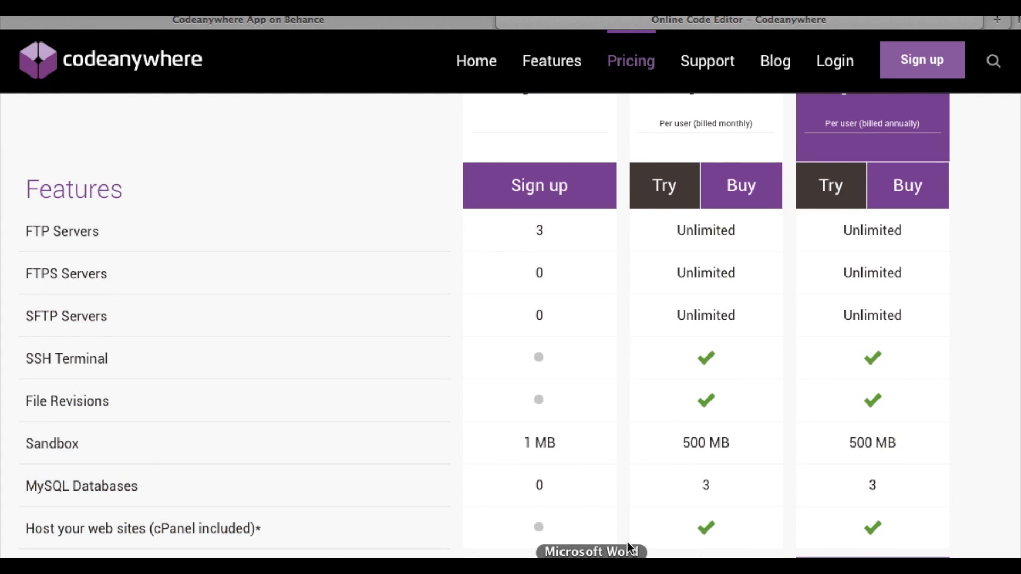
pyautogui.moveTo(671, 102)
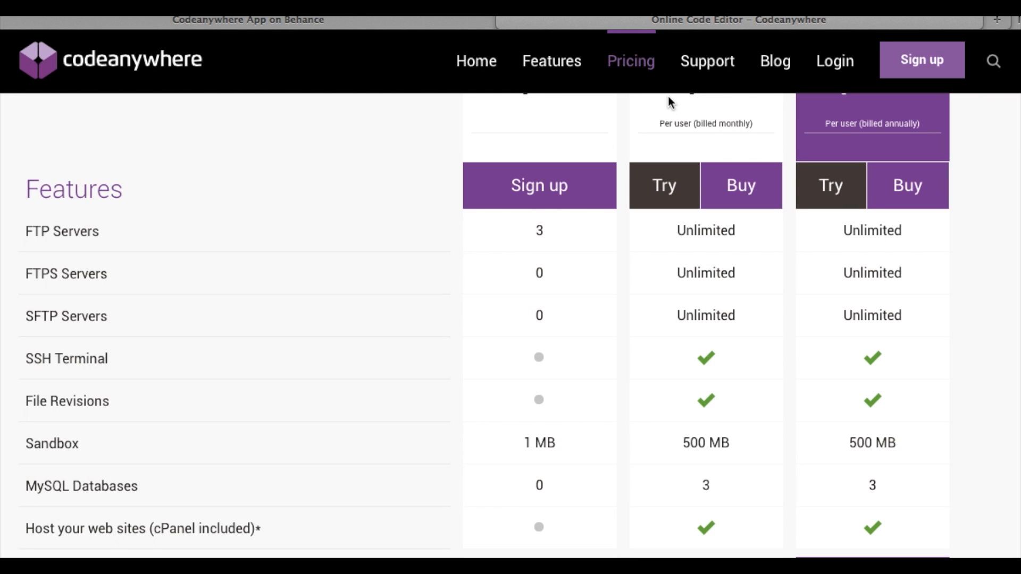
pyautogui.moveTo(584, 113)
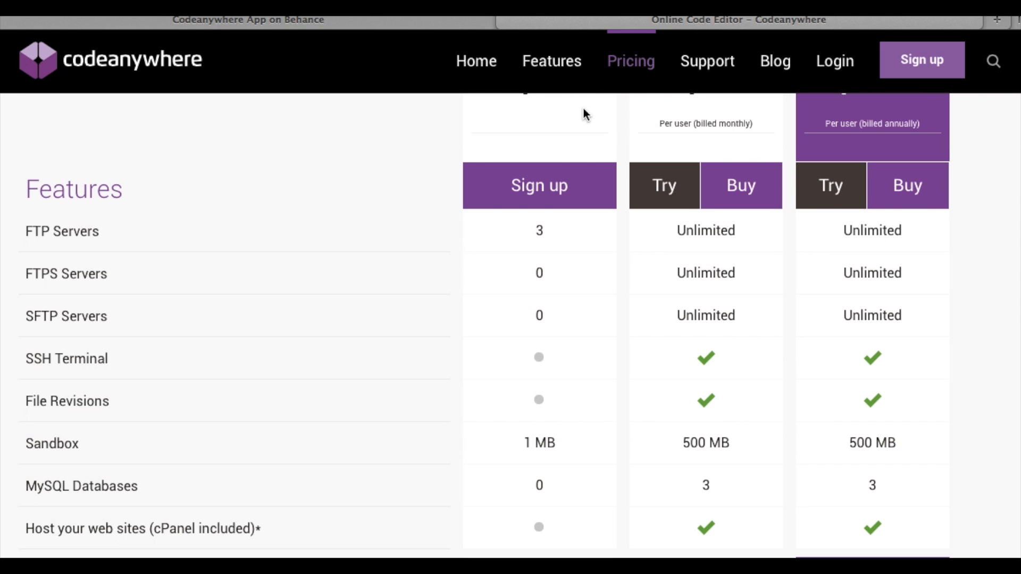
pyautogui.scroll(-3)
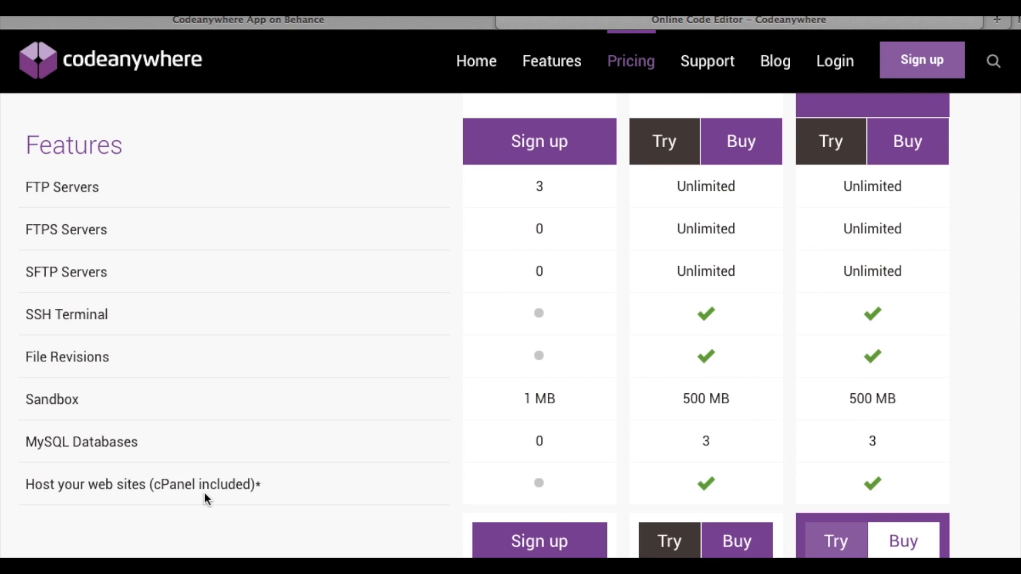
pyautogui.moveTo(190, 448)
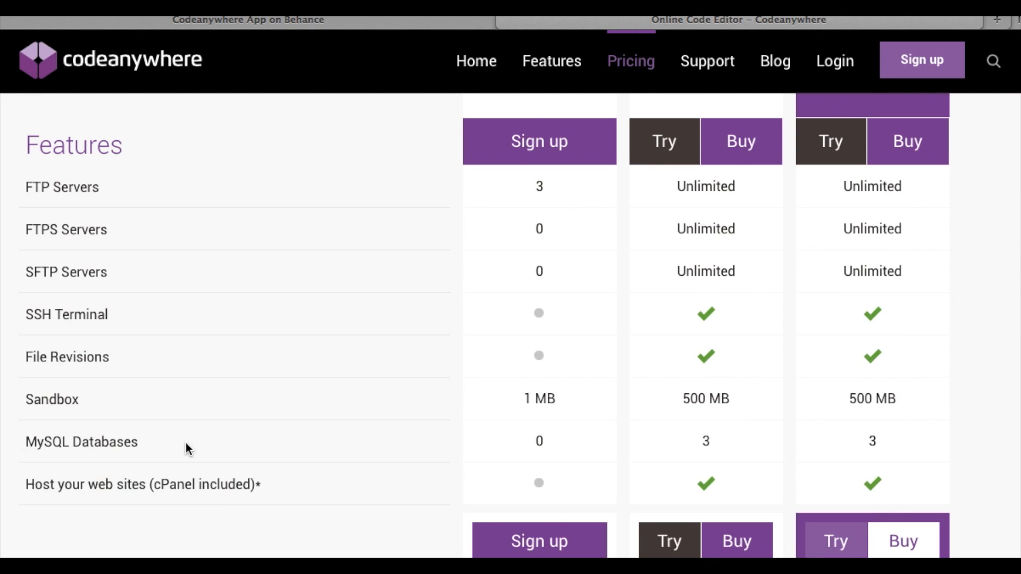
pyautogui.moveTo(689, 463)
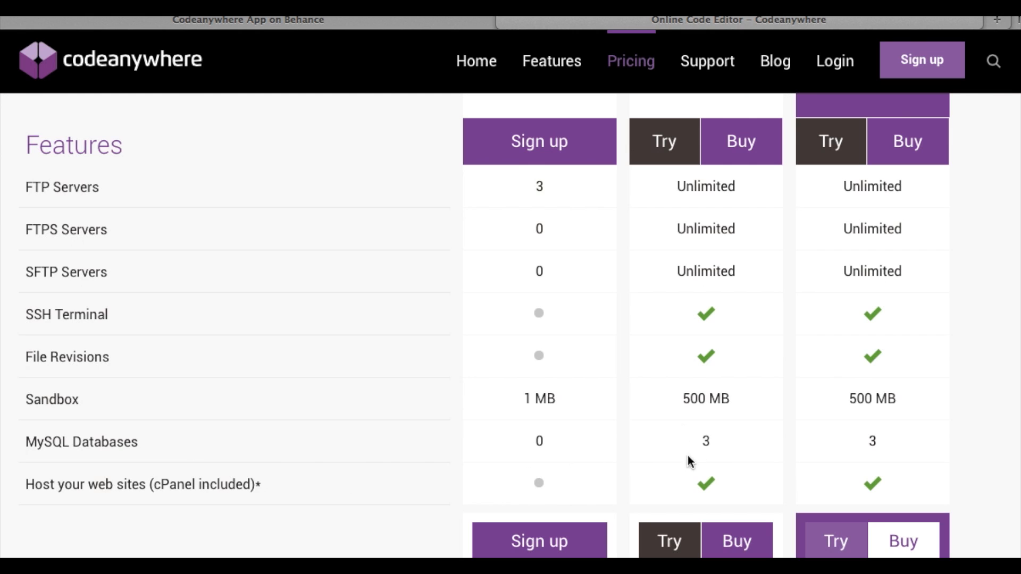
pyautogui.scroll(-3)
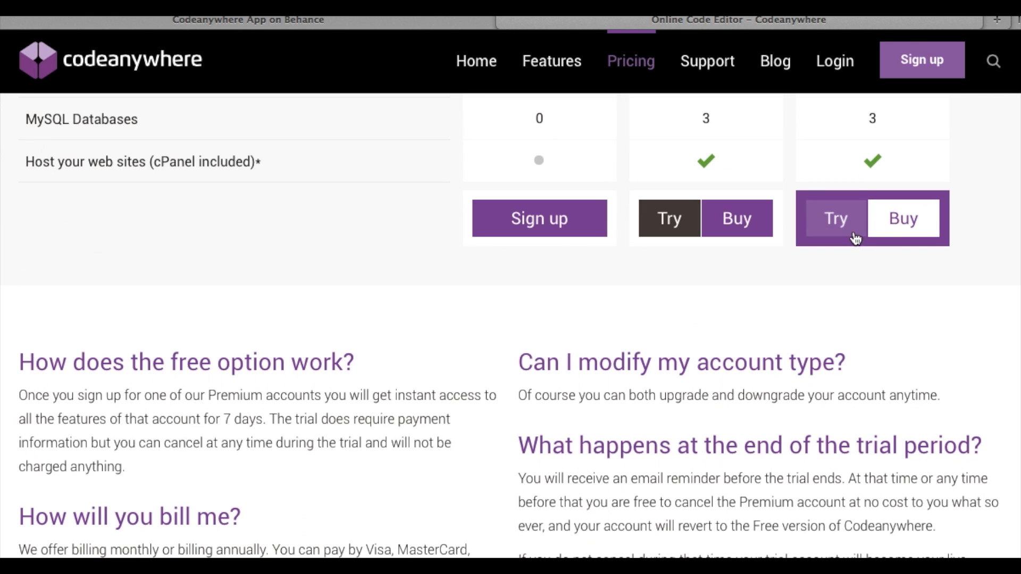
pyautogui.moveTo(818, 257)
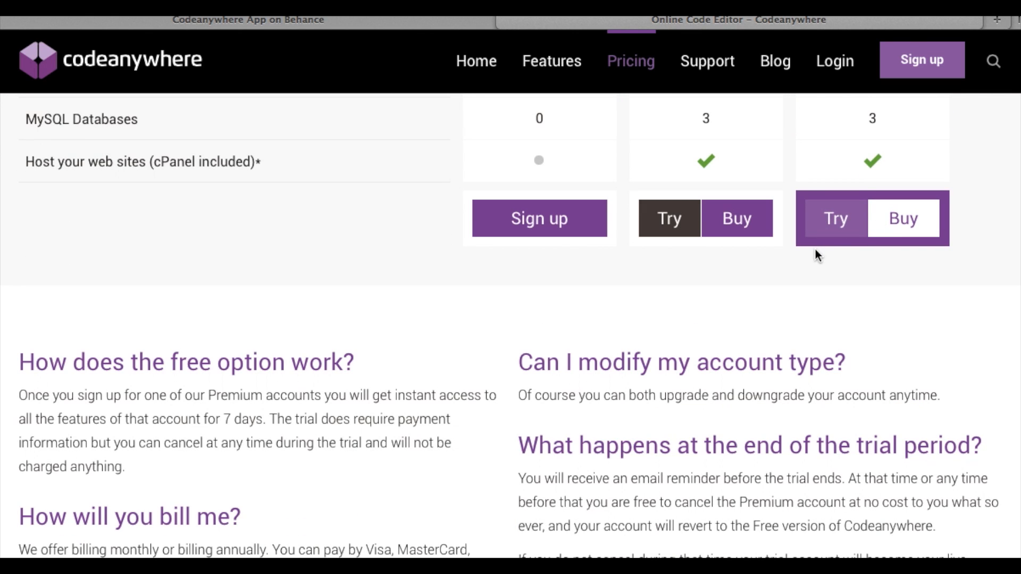
pyautogui.scroll(3)
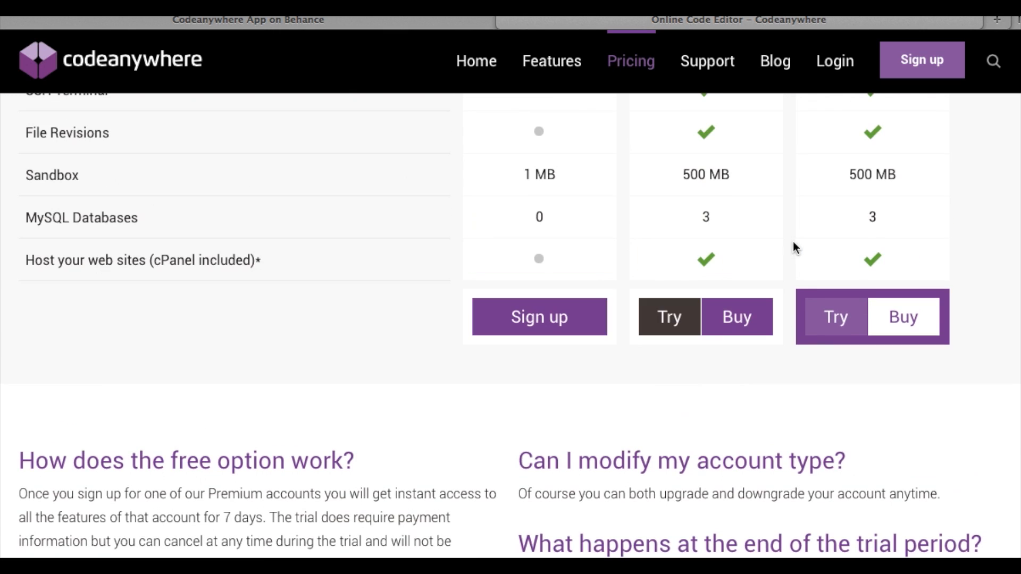
pyautogui.doubleClick(81, 217)
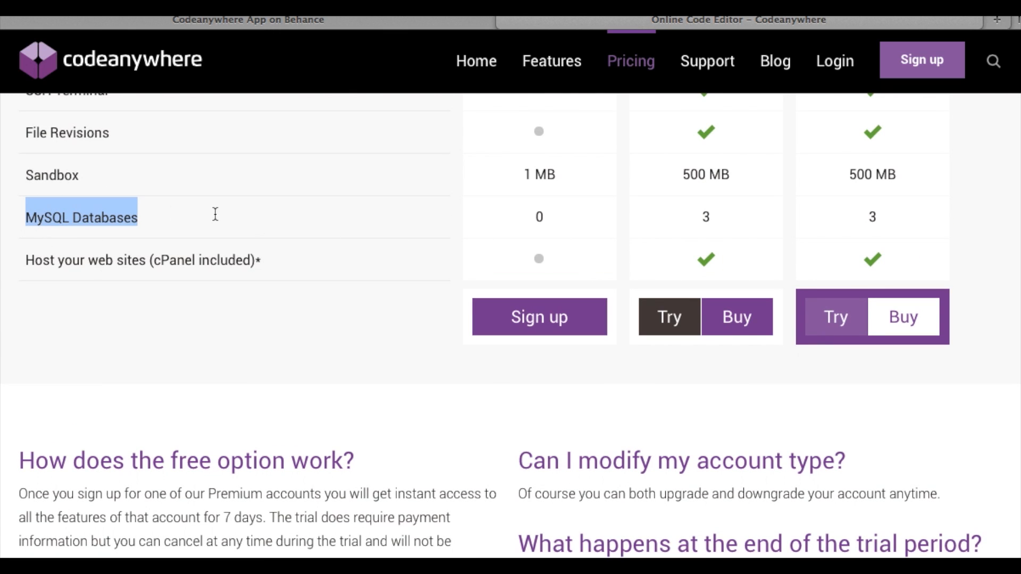
pyautogui.scroll(3)
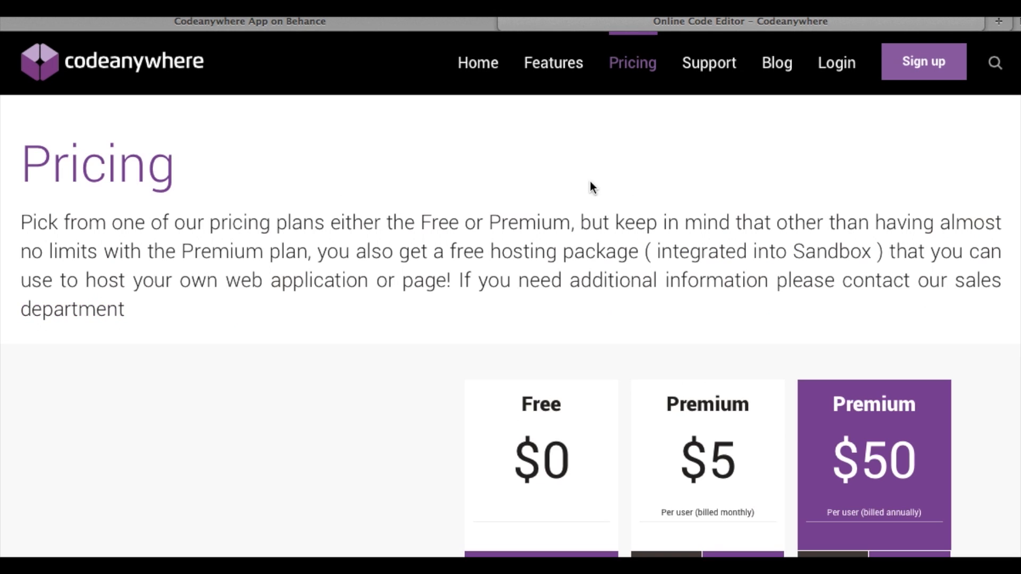
pyautogui.moveTo(537, 395)
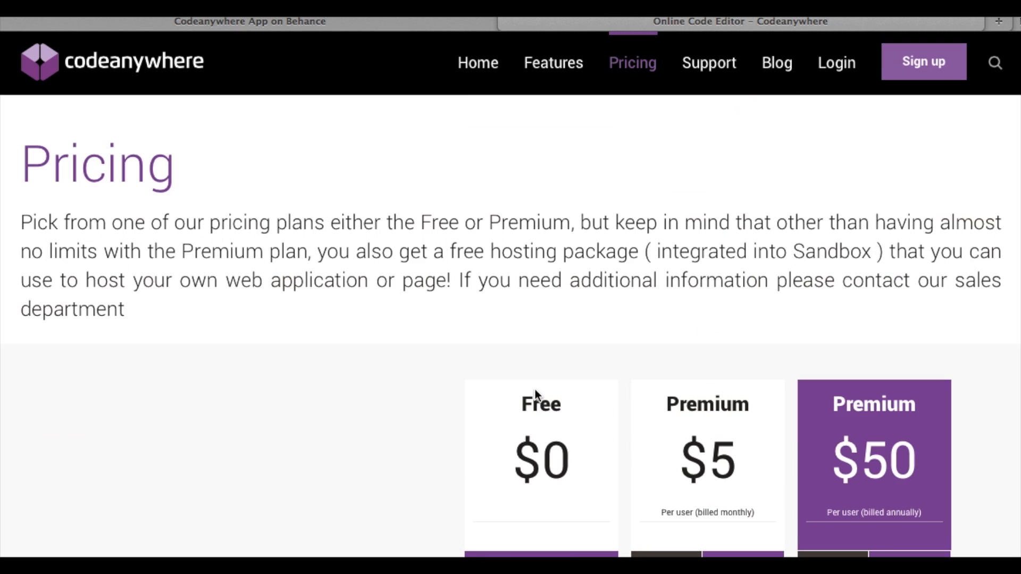
# Scroll the pricing page down to the footer link lists
pyautogui.scroll(-3)
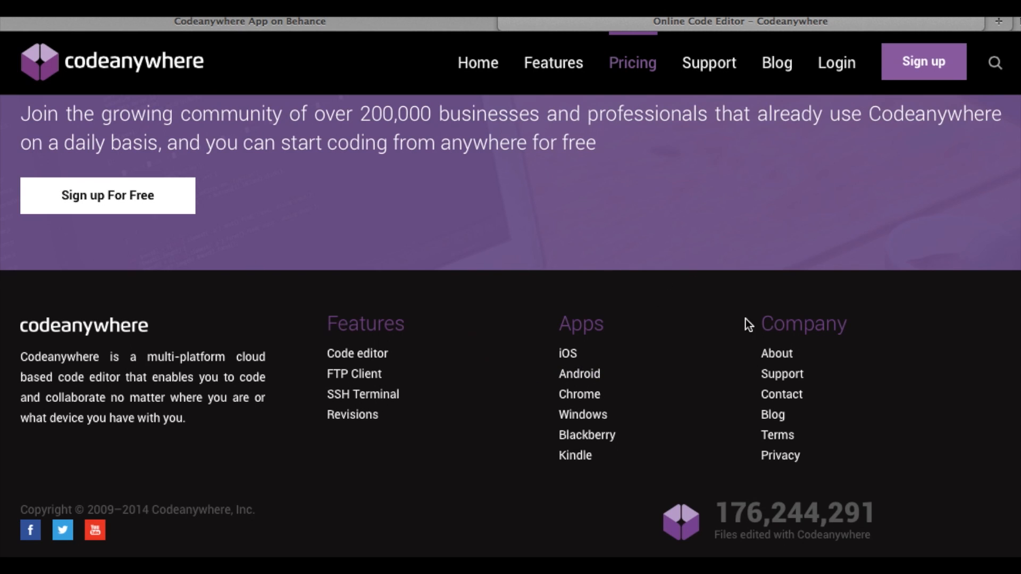
pyautogui.moveTo(567, 357)
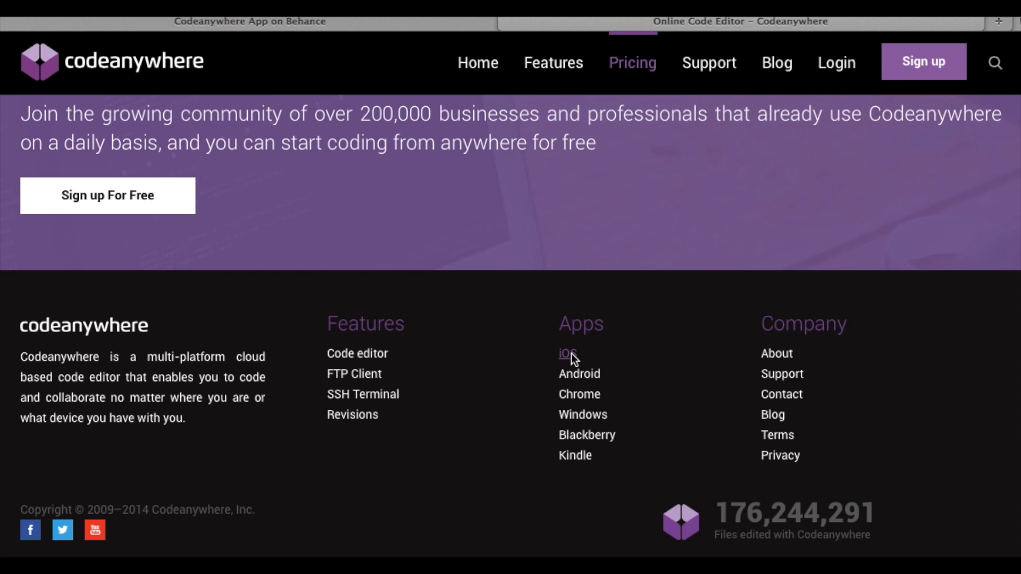
# Follow the footer iOS link to the homepage's Code from anywhere mobile apps section
pyautogui.click(567, 353)
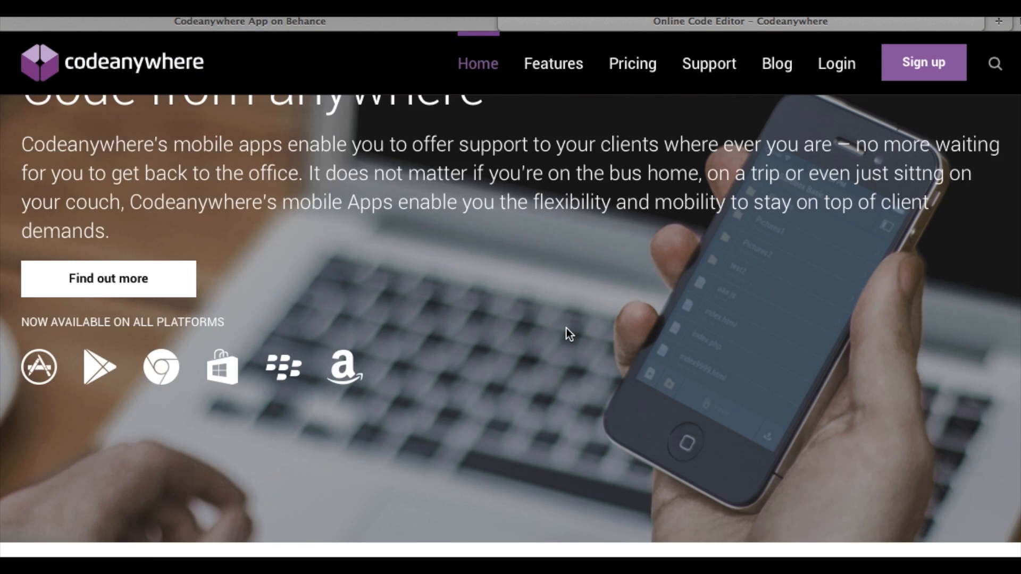
pyautogui.scroll(3)
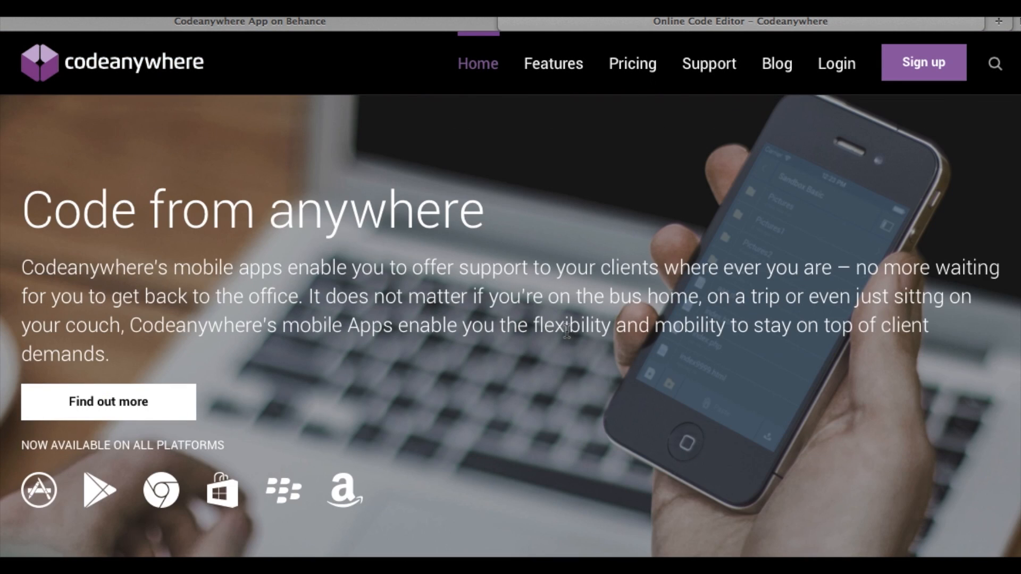
pyautogui.scroll(-3)
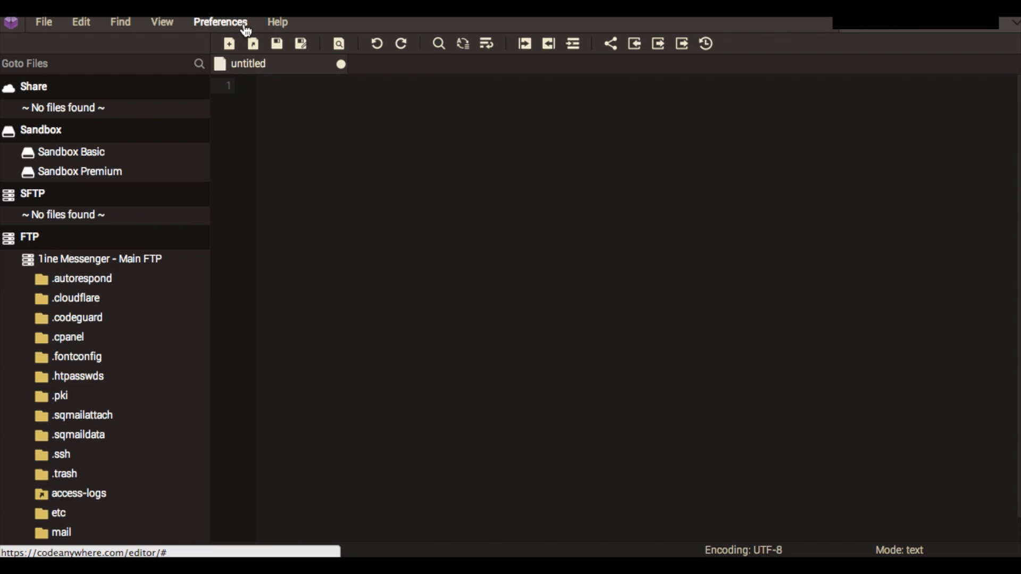
# Place the text cursor in the empty untitled file's first line
pyautogui.click(219, 21)
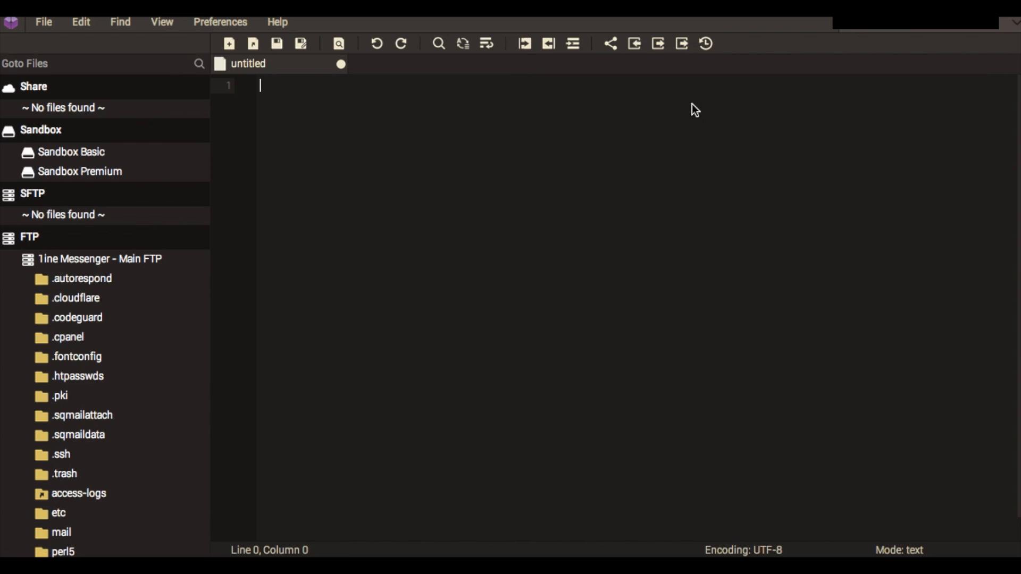
pyautogui.moveTo(338, 141)
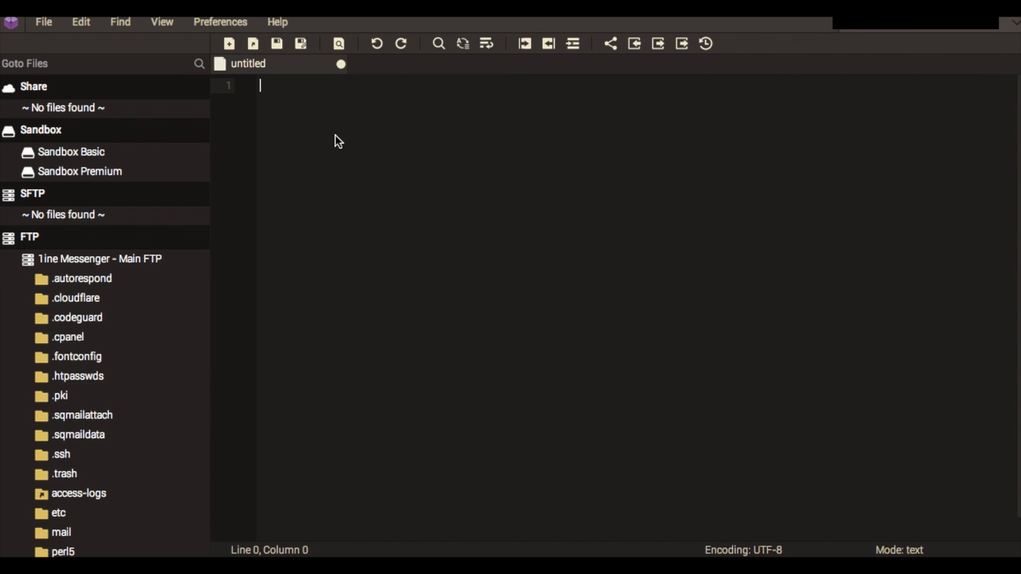